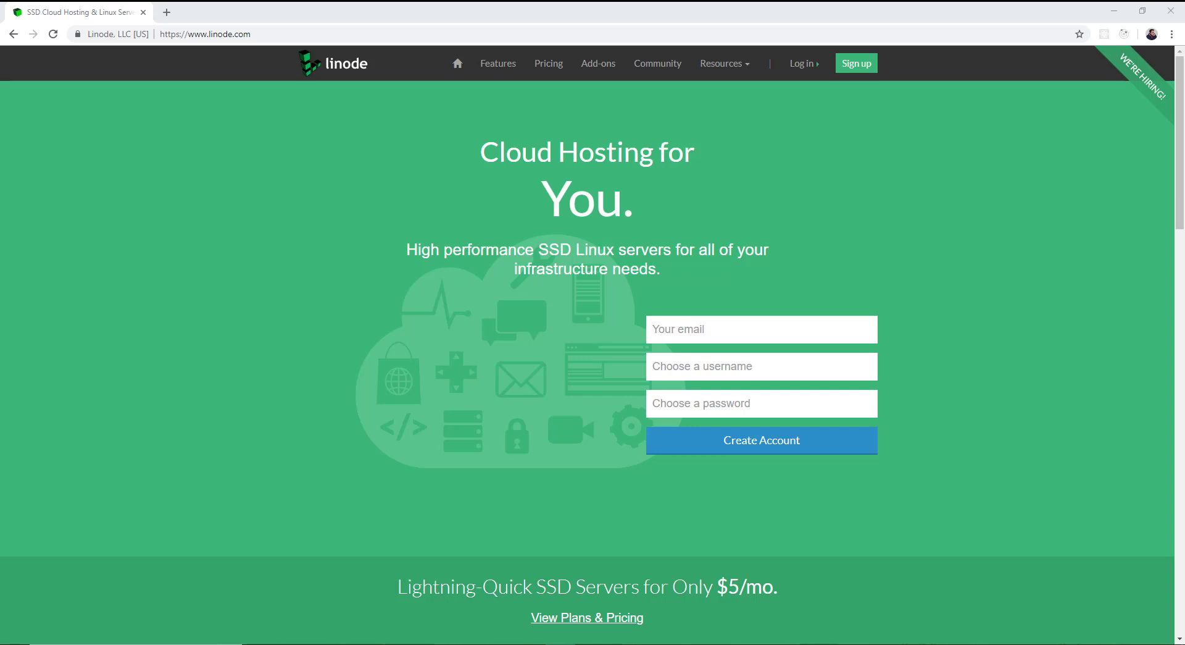
- View Linode's Pricing page listing standard cloud plans from $5 to $80 per month
click(548, 63)
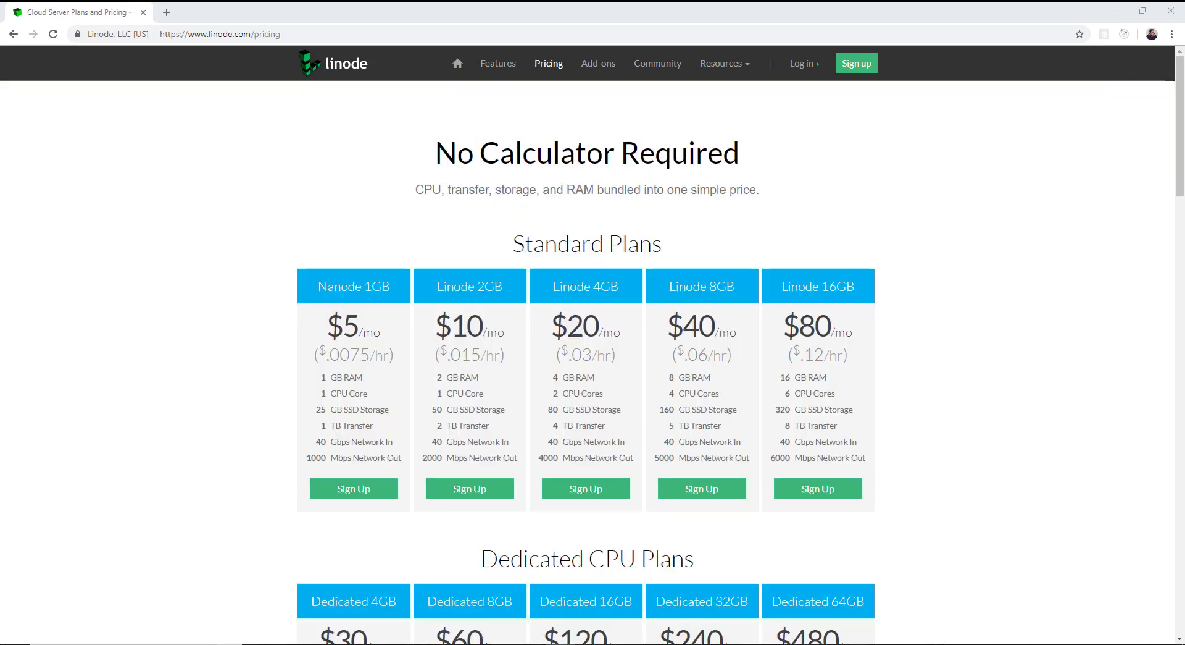
scroll(down, 3)
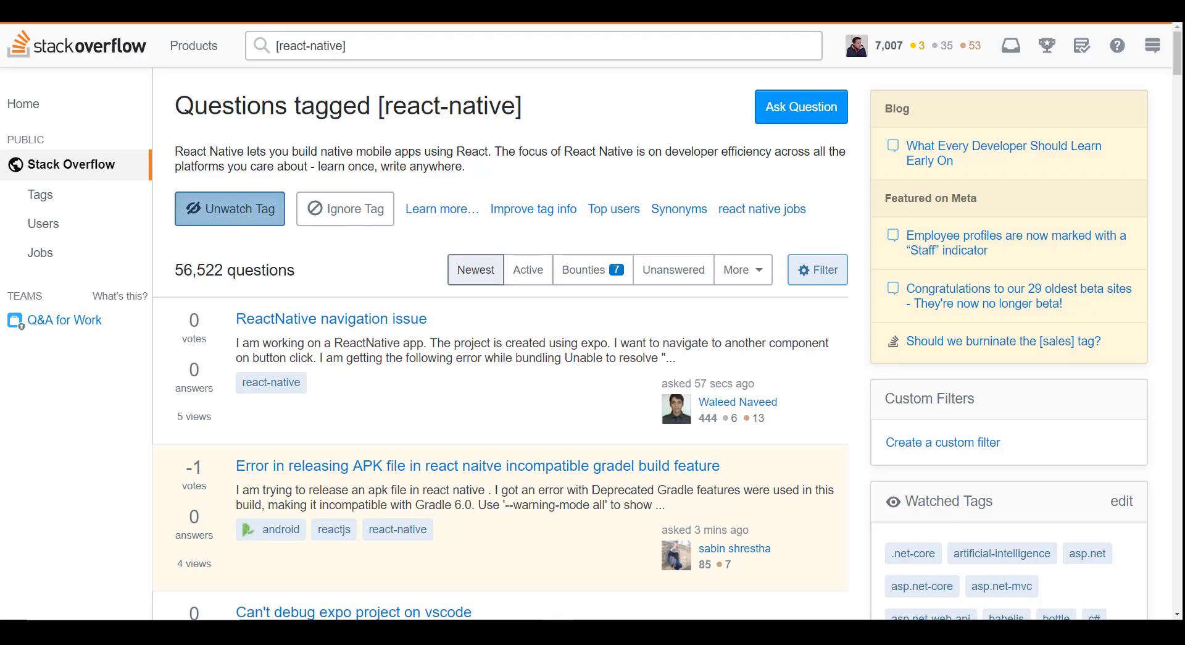
mouse_move(1152, 402)
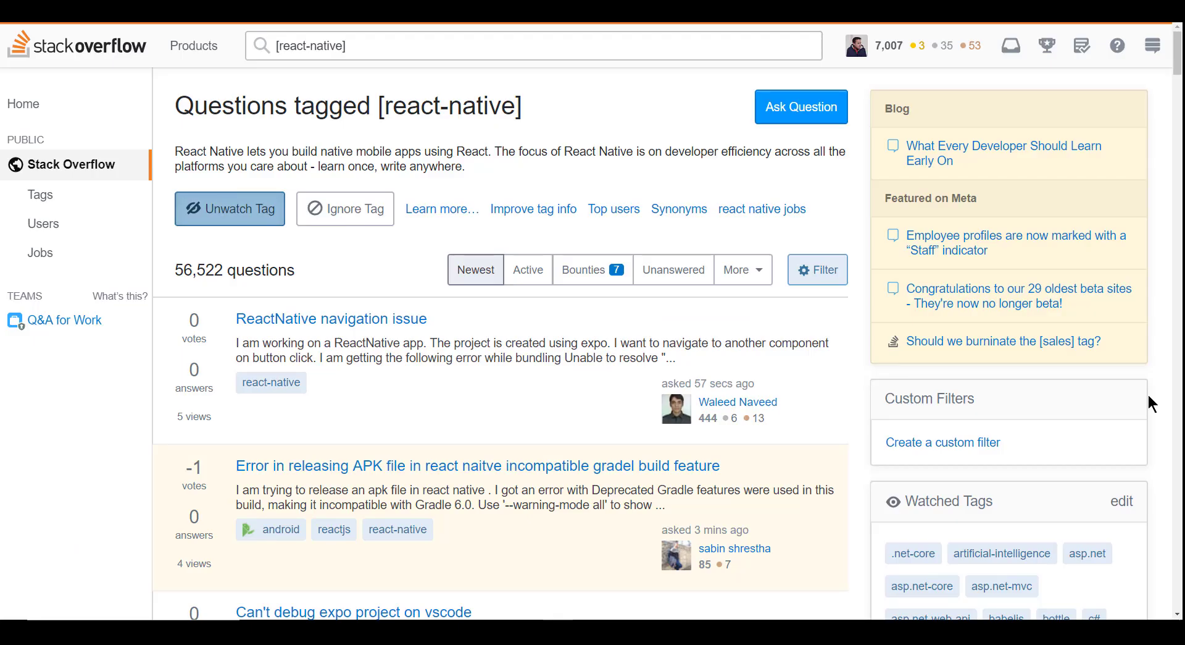
mouse_move(1141, 403)
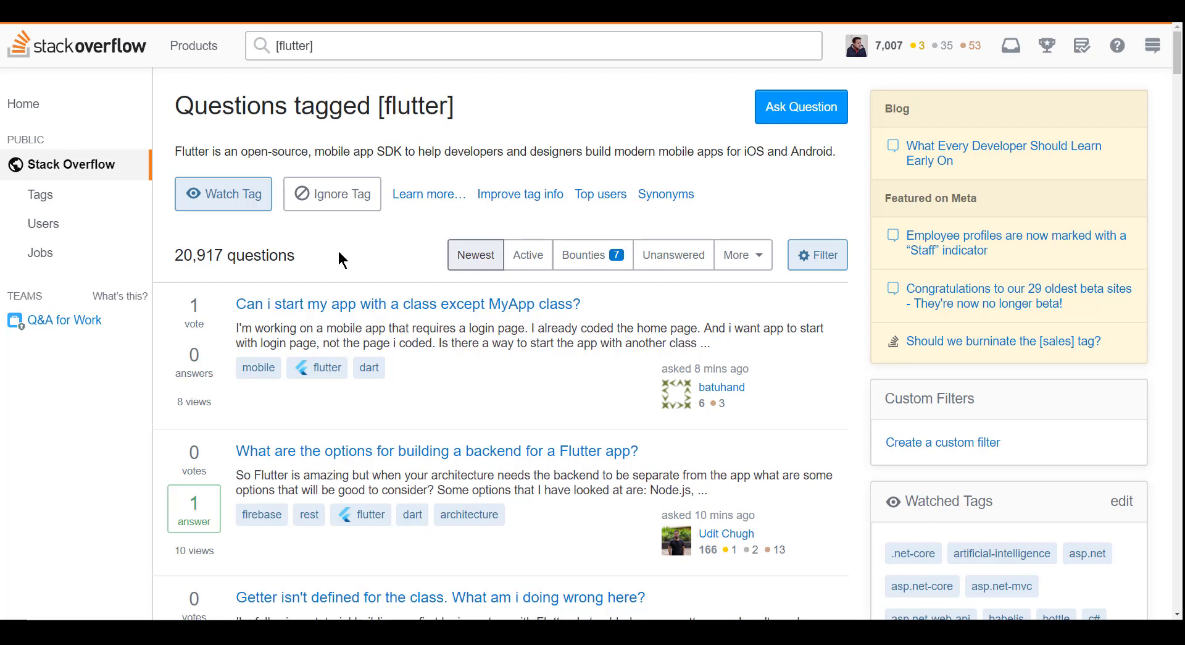
mouse_move(995, 349)
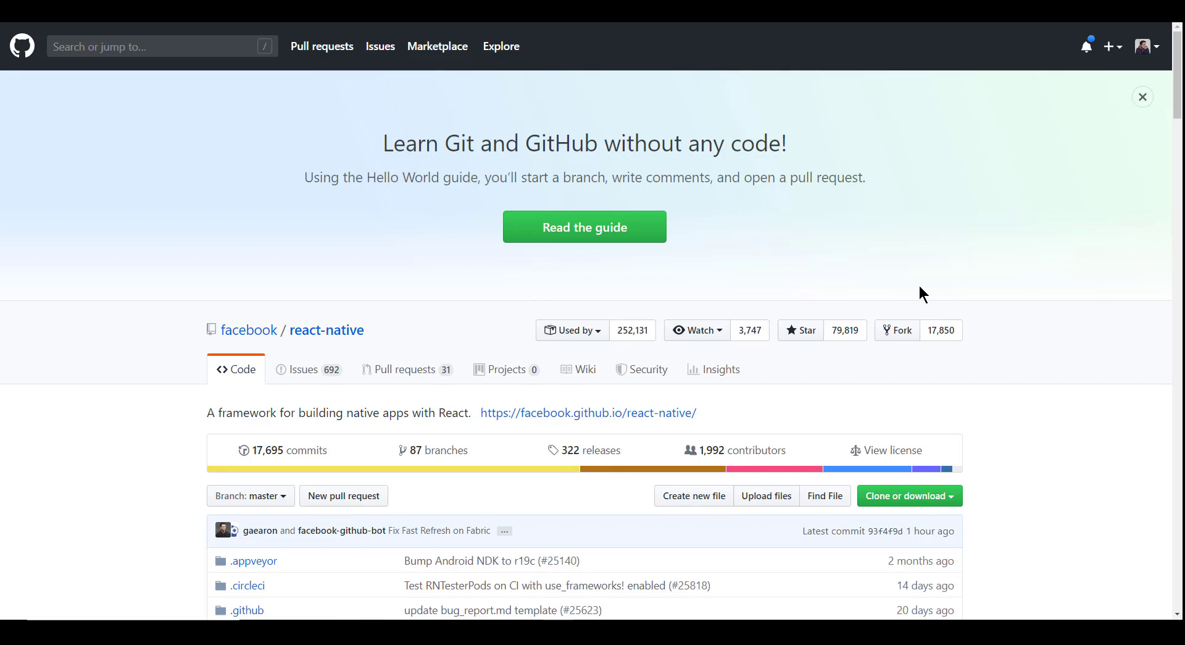
mouse_move(1023, 359)
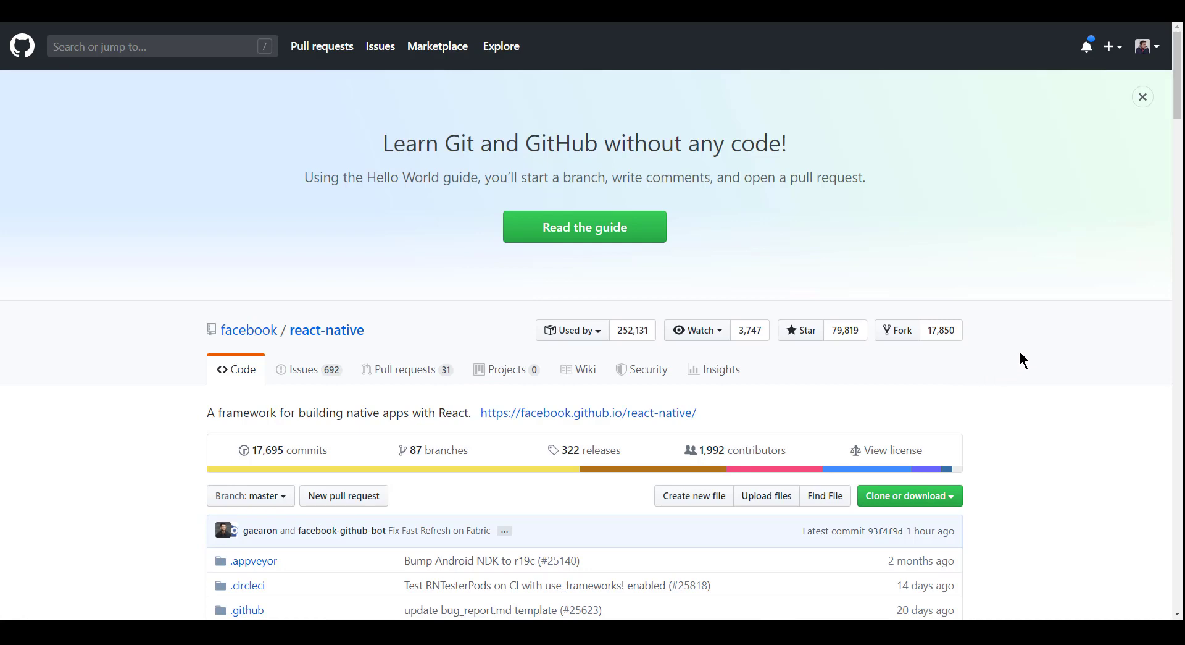
mouse_move(584, 227)
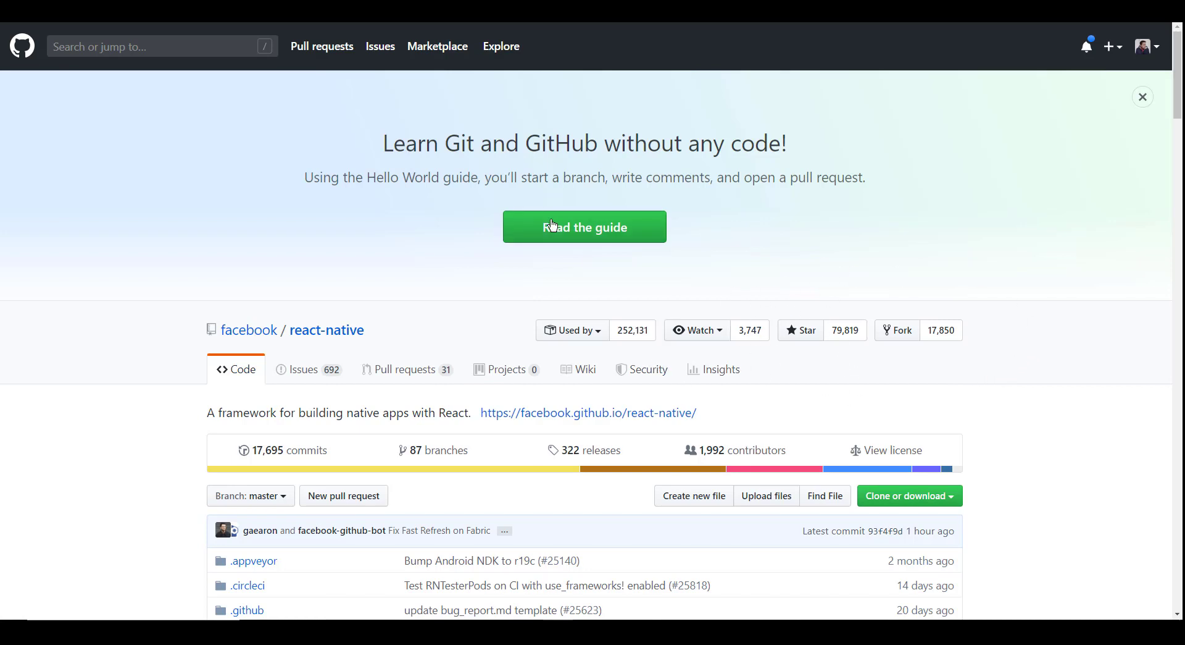
- Scroll the flutter/flutter repository page showing 72,210 stars and 8,636 forks
scroll(down, 3)
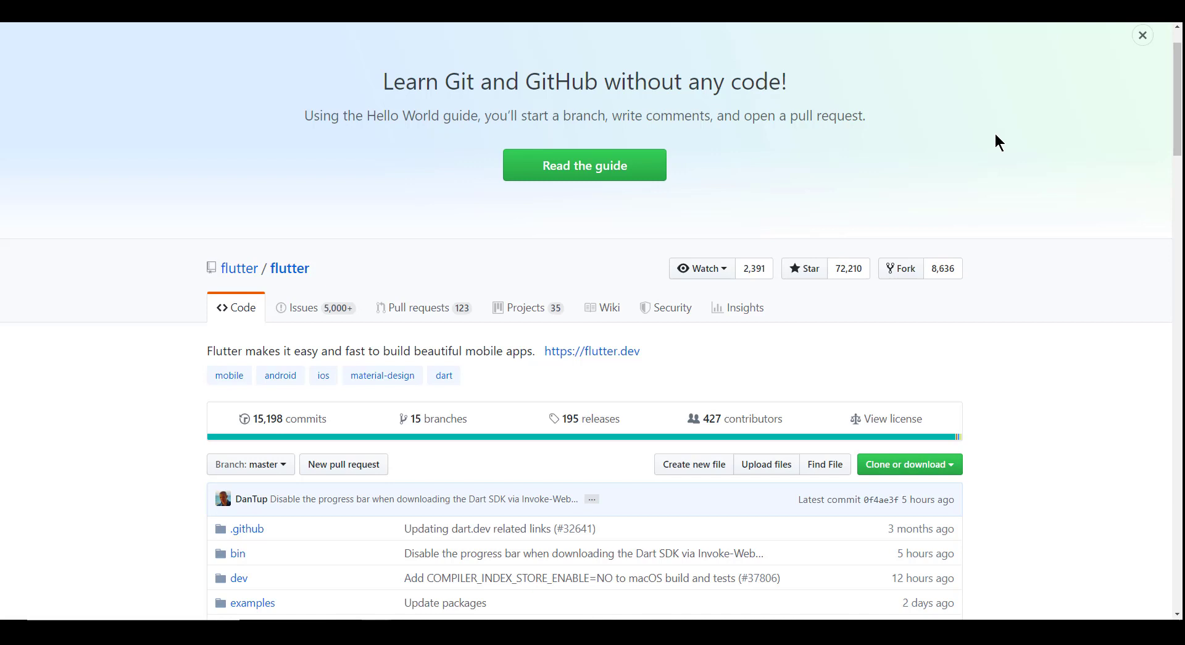
mouse_move(986, 156)
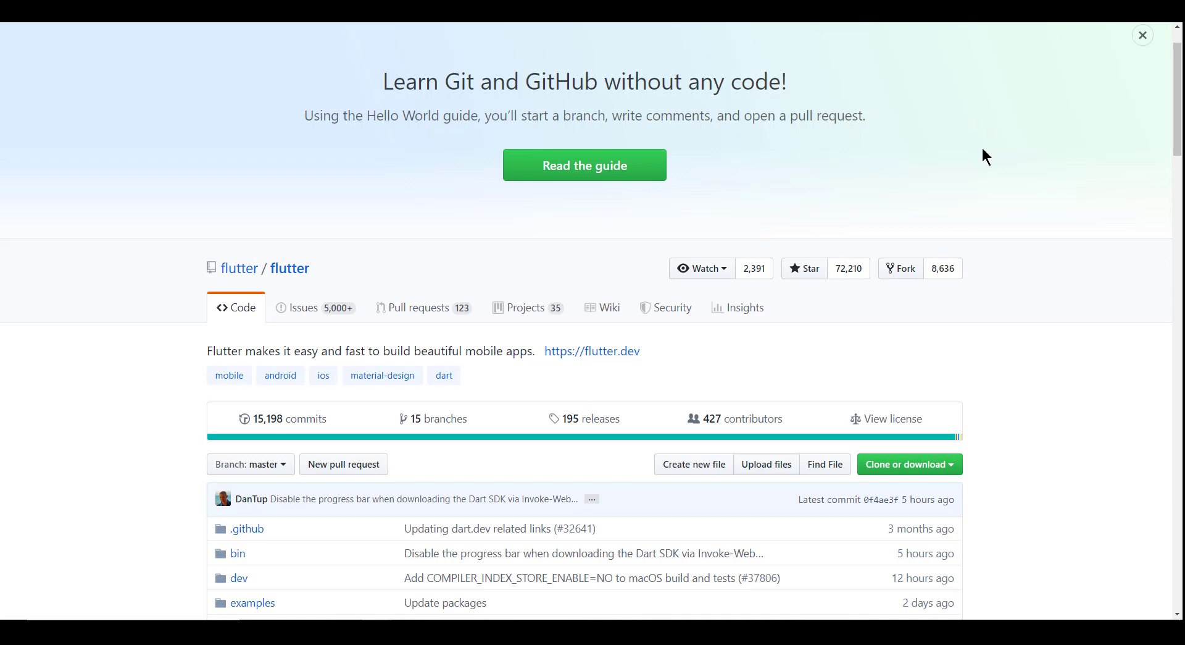